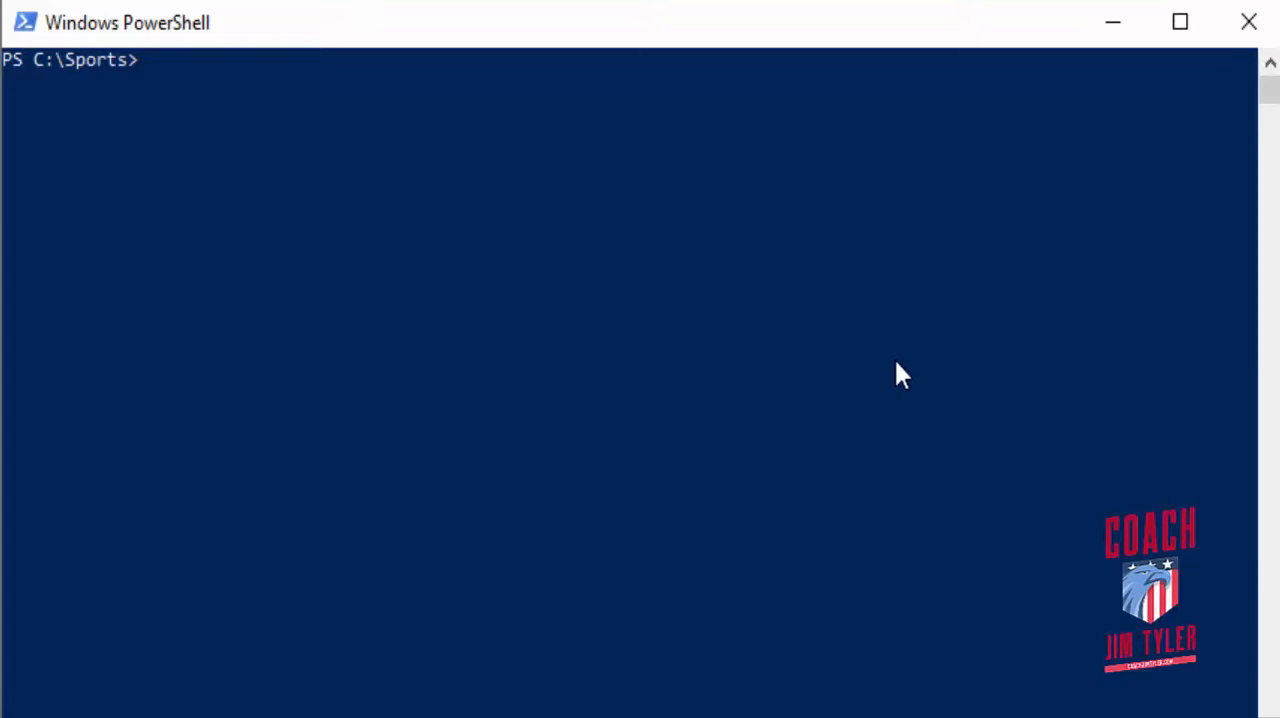
Step: Run Get-Process at the C:\Sports prompt to list running processes
text(G)
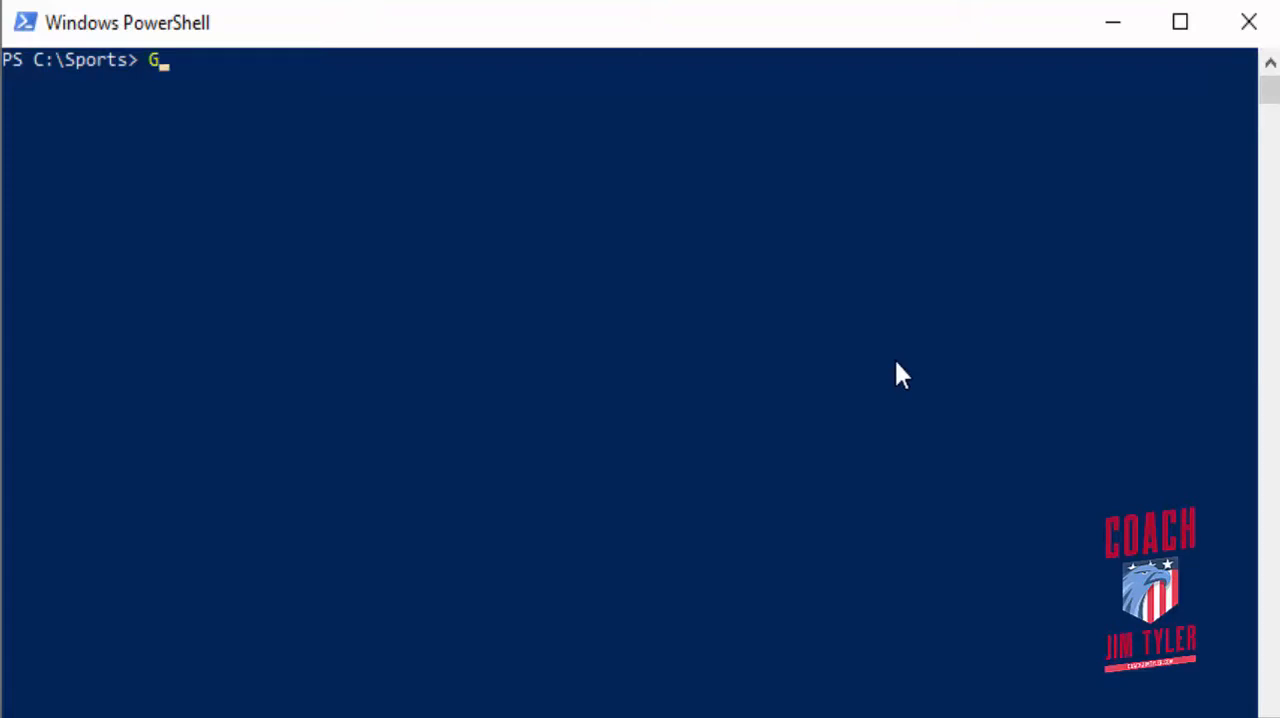
text(et-P)
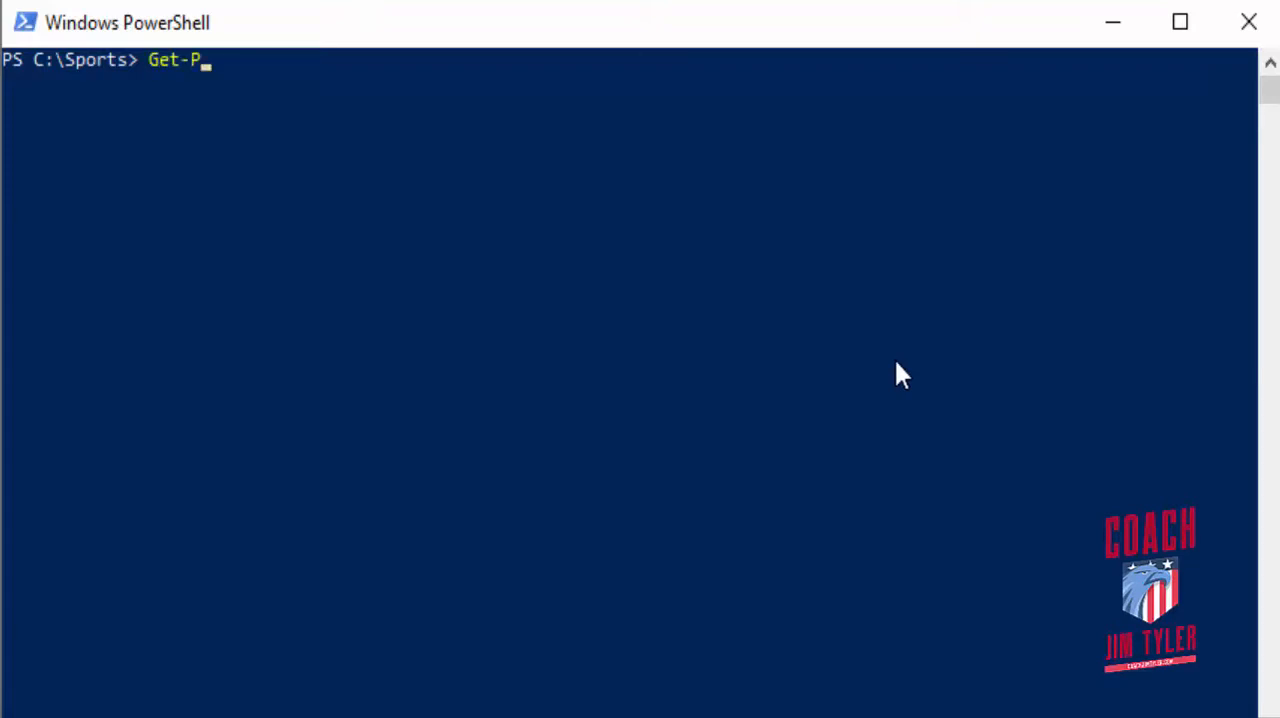
text(r)
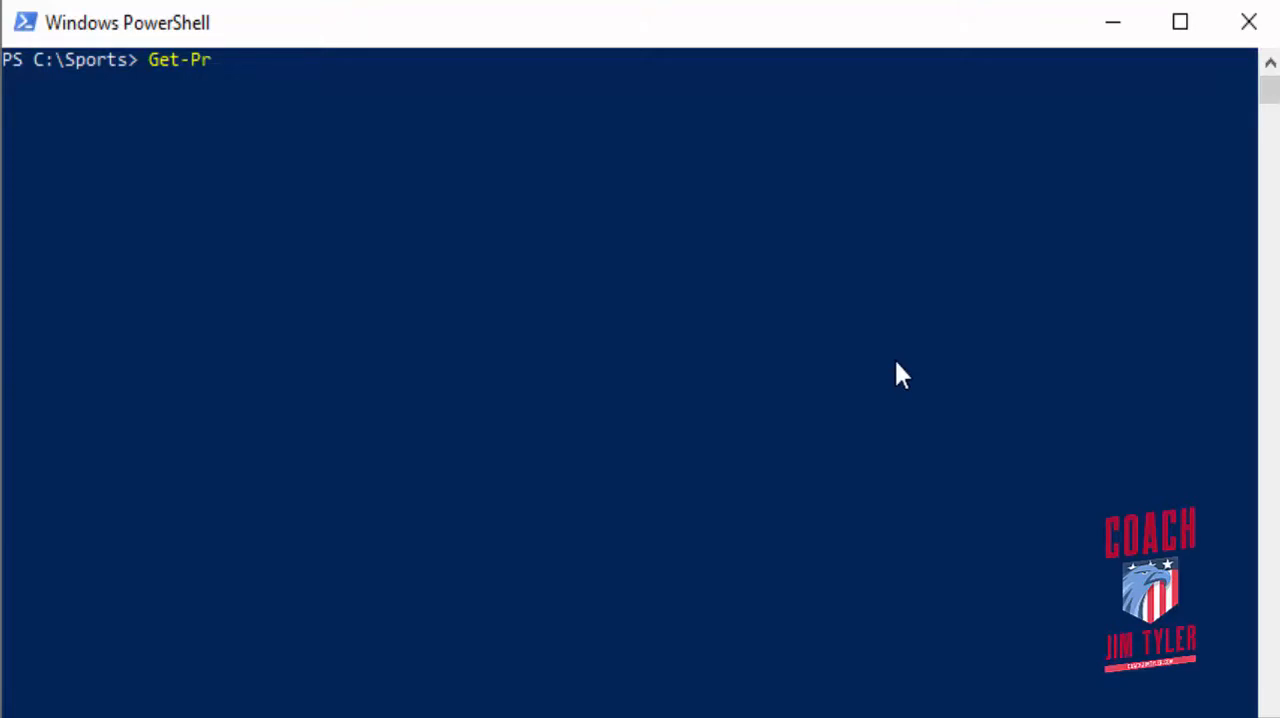
text(oce)
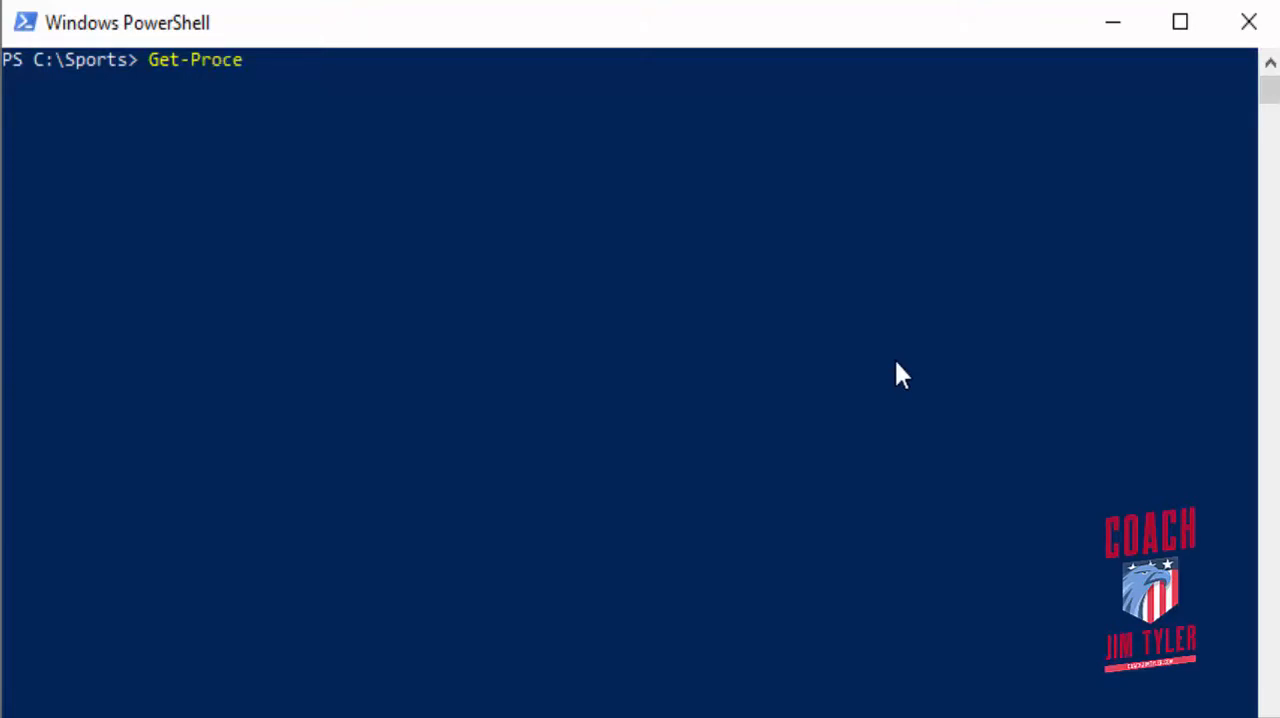
text(ss)
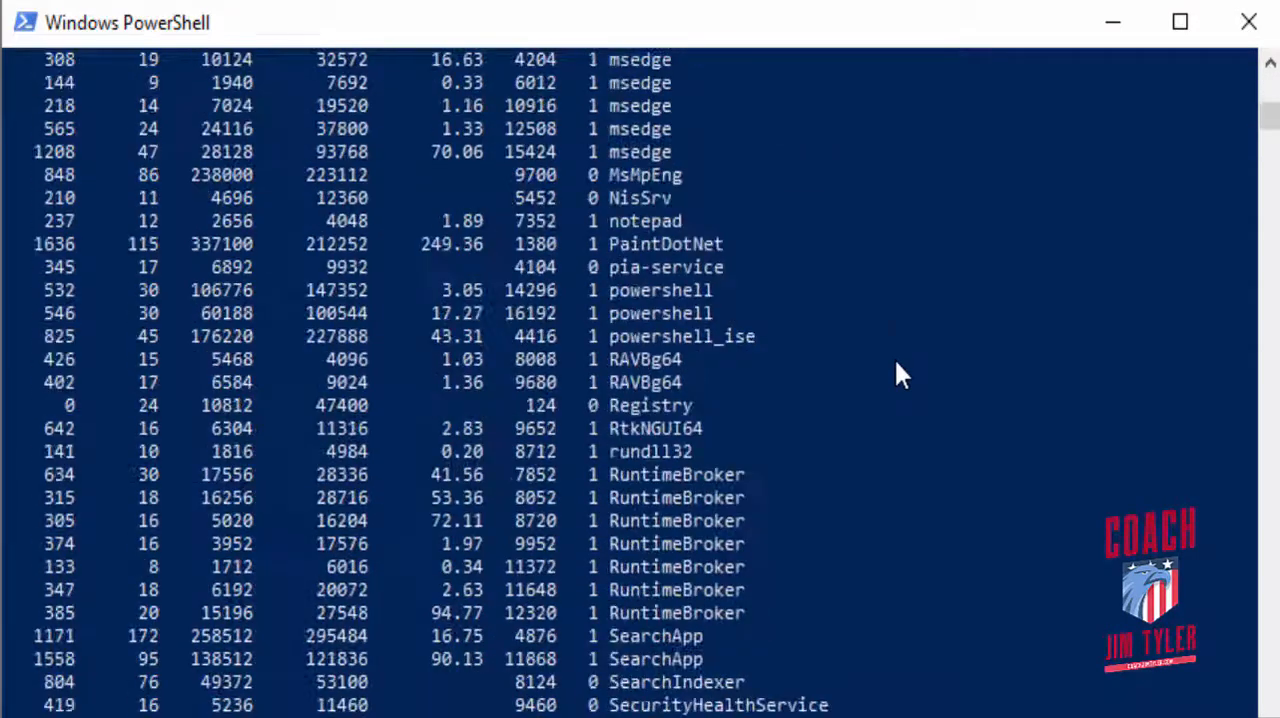
Step: Scroll through the Get-Process listing down to YourPhone and the new prompt
scroll(down, 3)
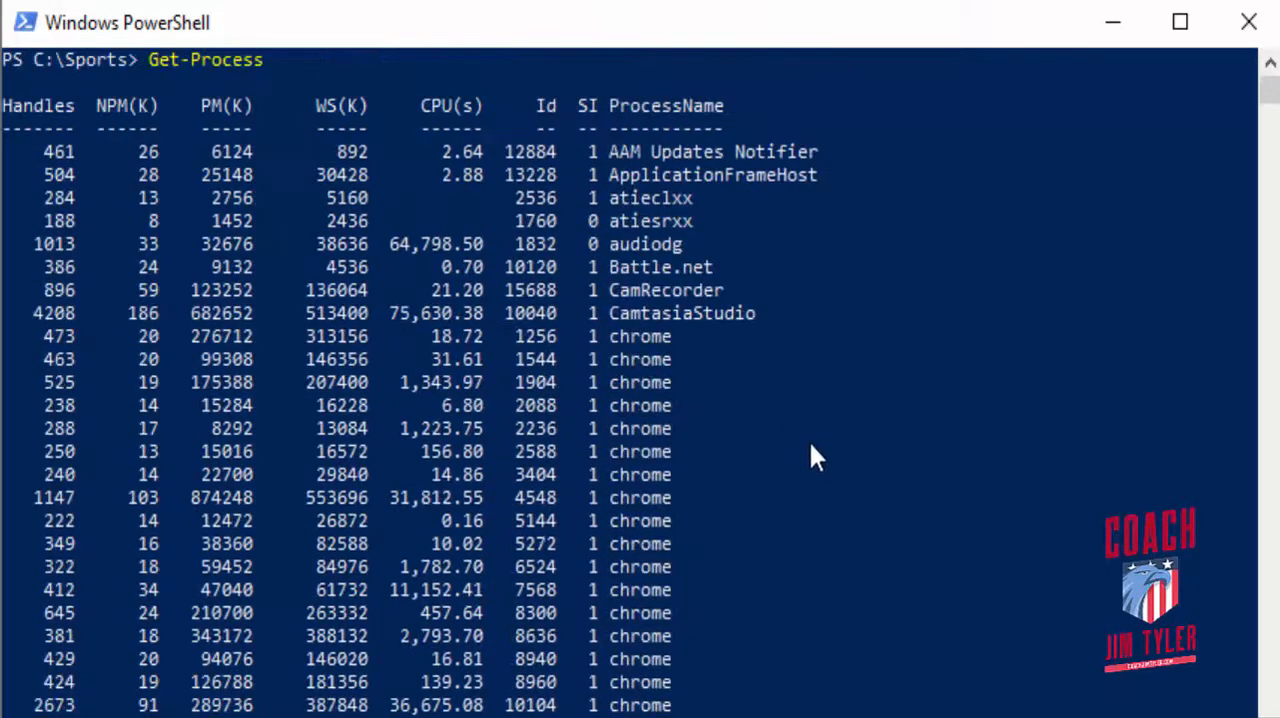
scroll(down, 3)
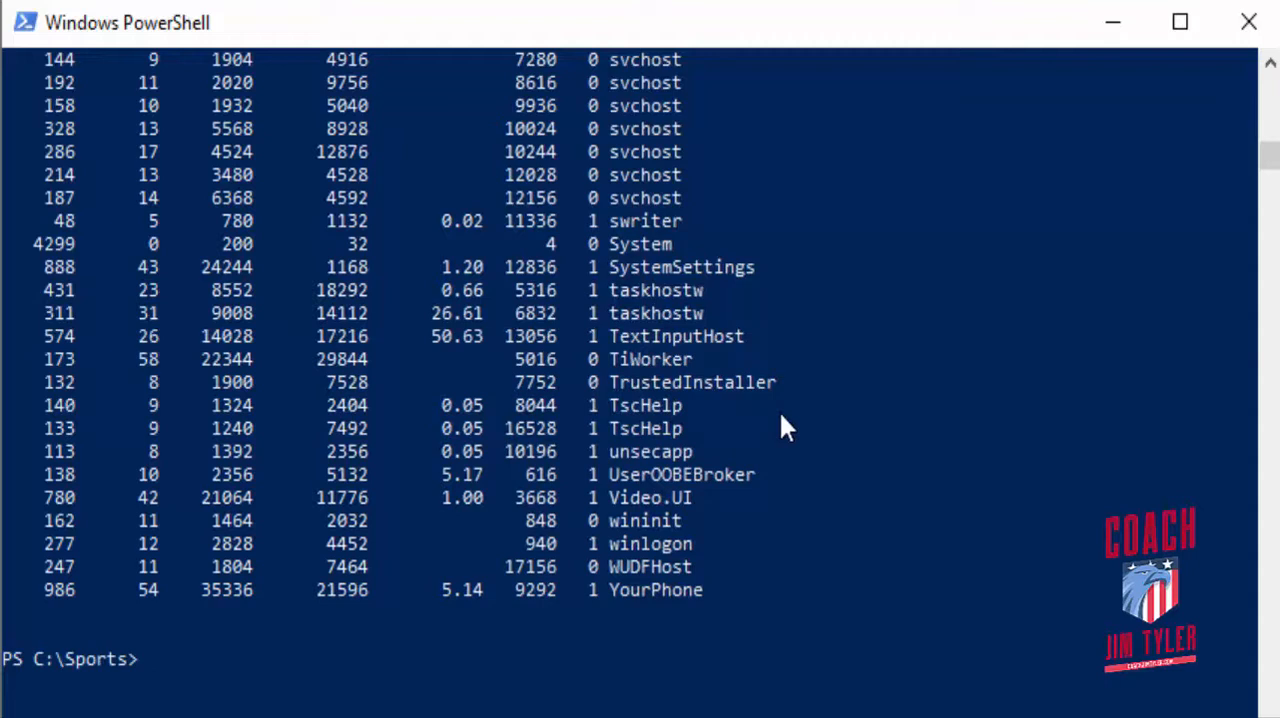
Step: Type 'Get-Process | Export-CSV procs.csv' at the Sports prompt
text(Get-Process |)
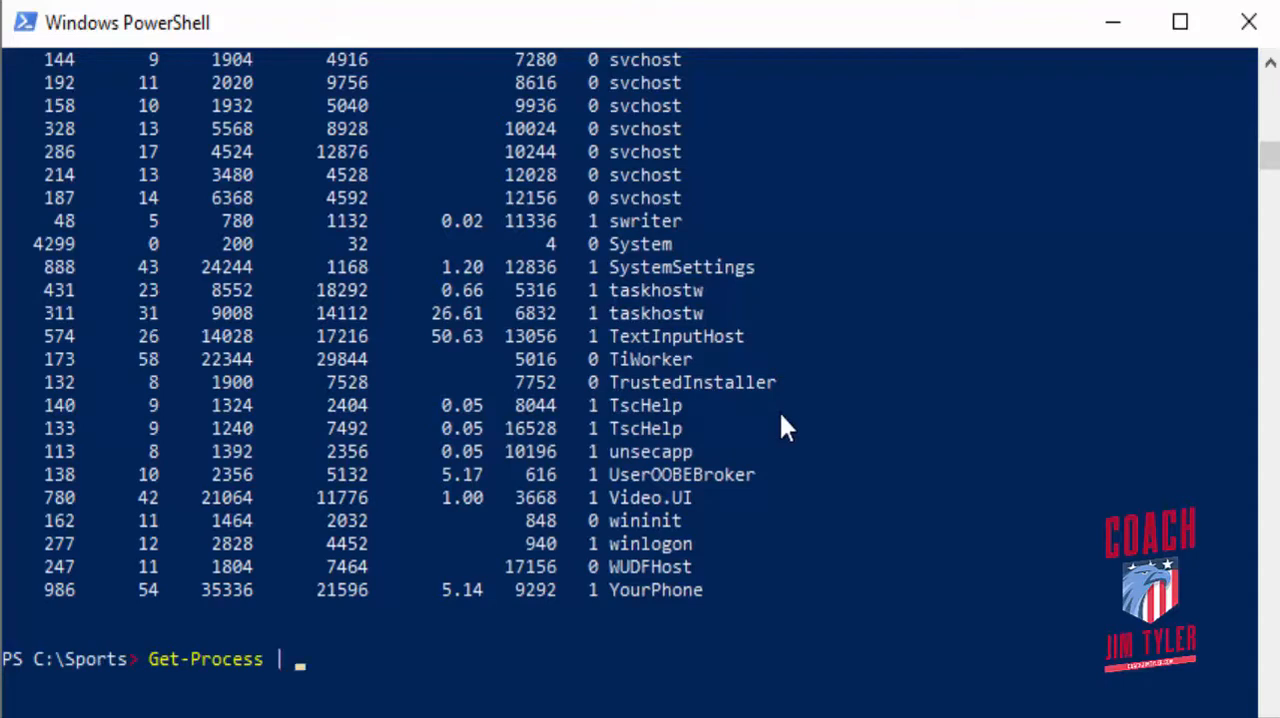
text(Export-)
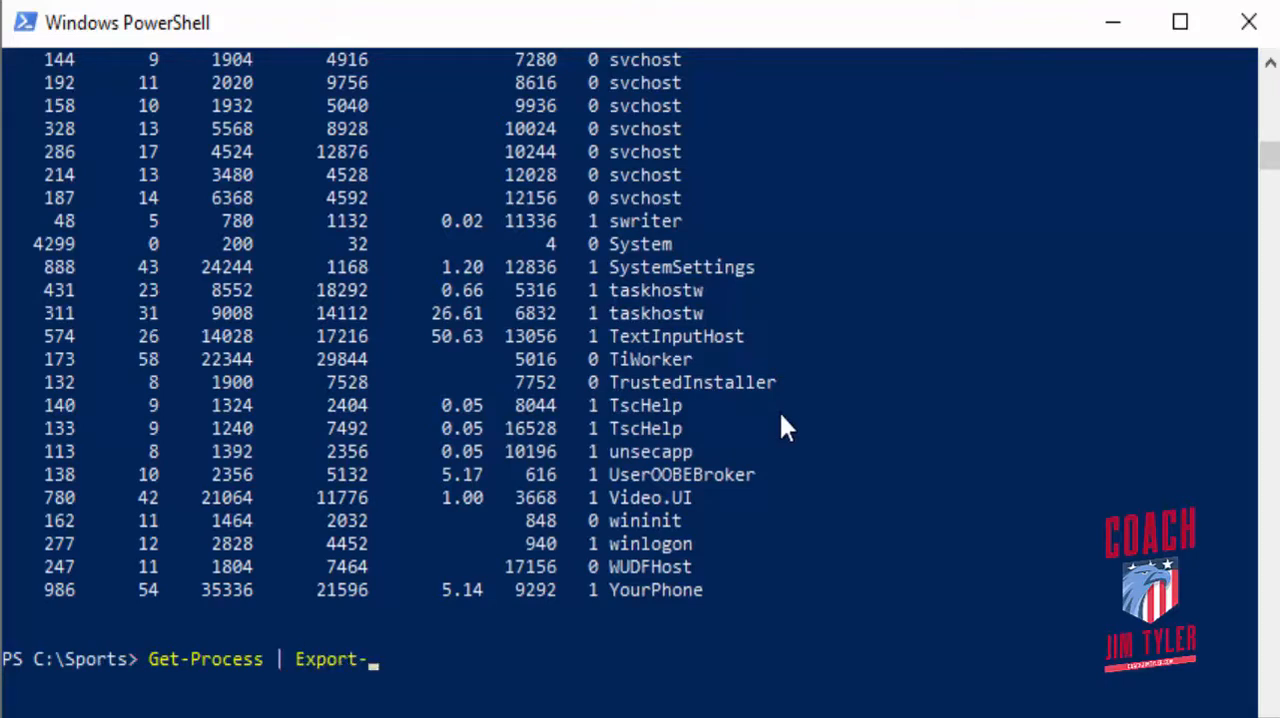
text(CSV p)
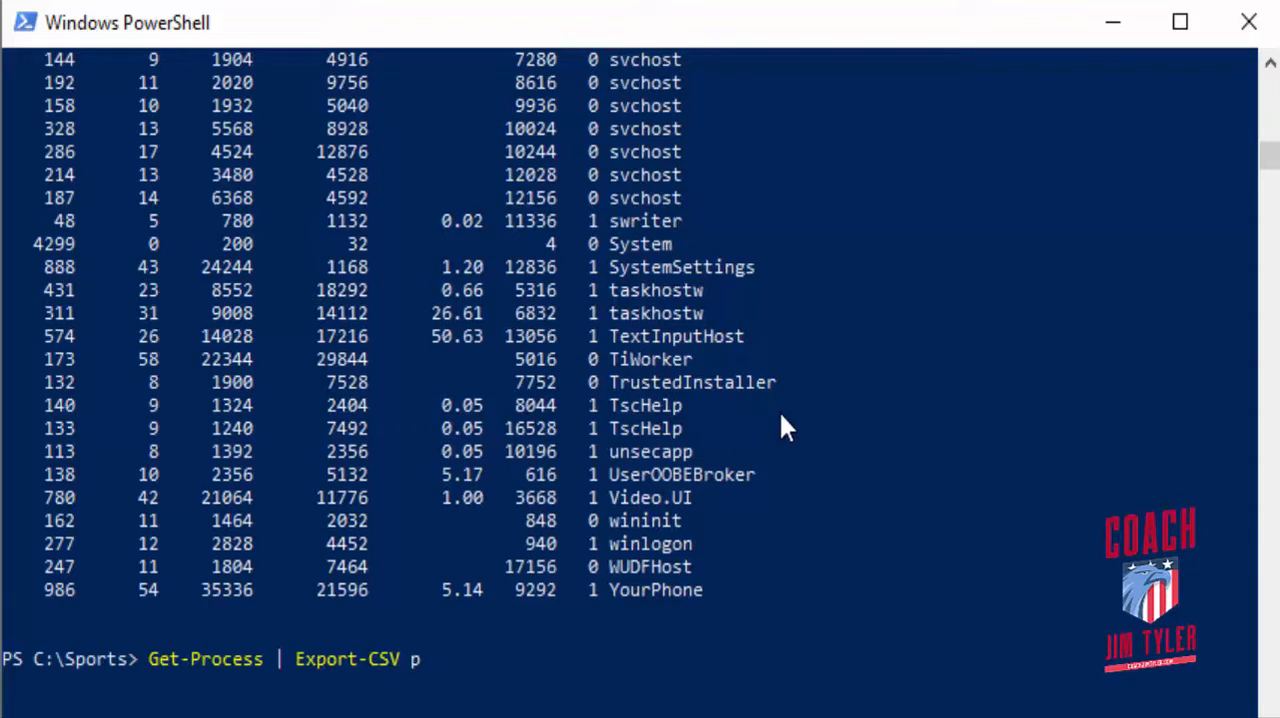
text(rocs)
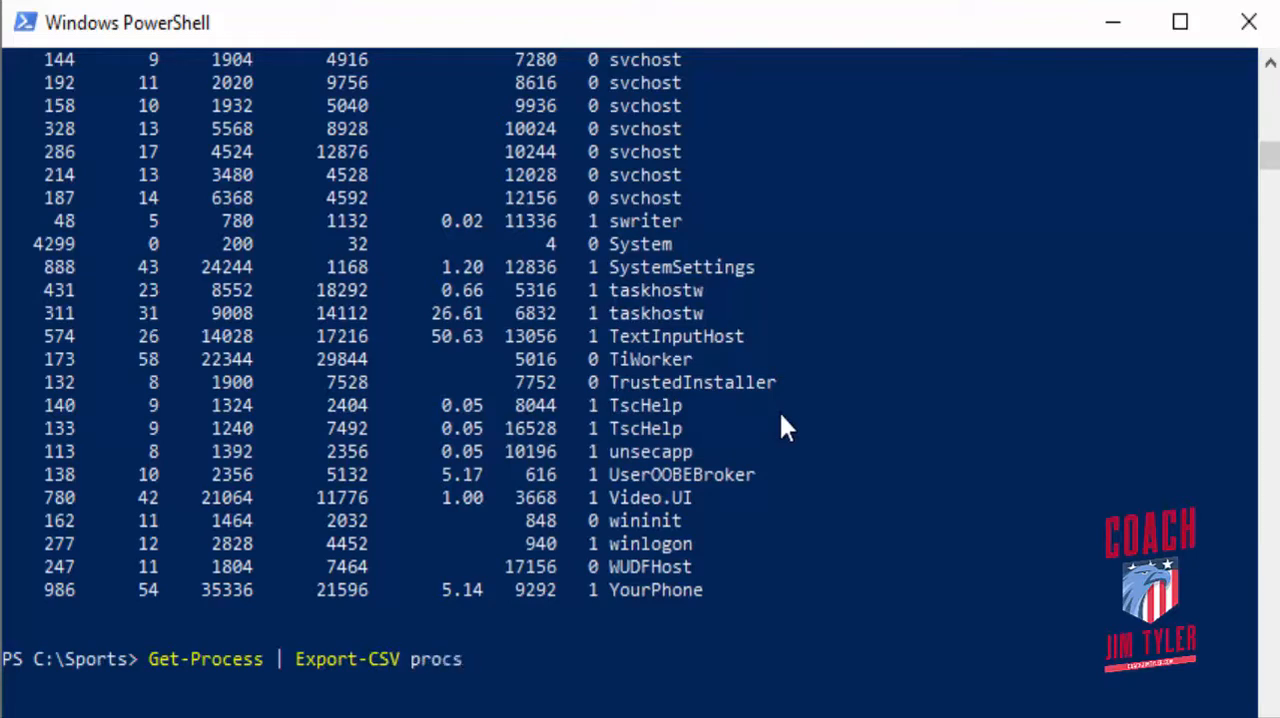
text(.cs)
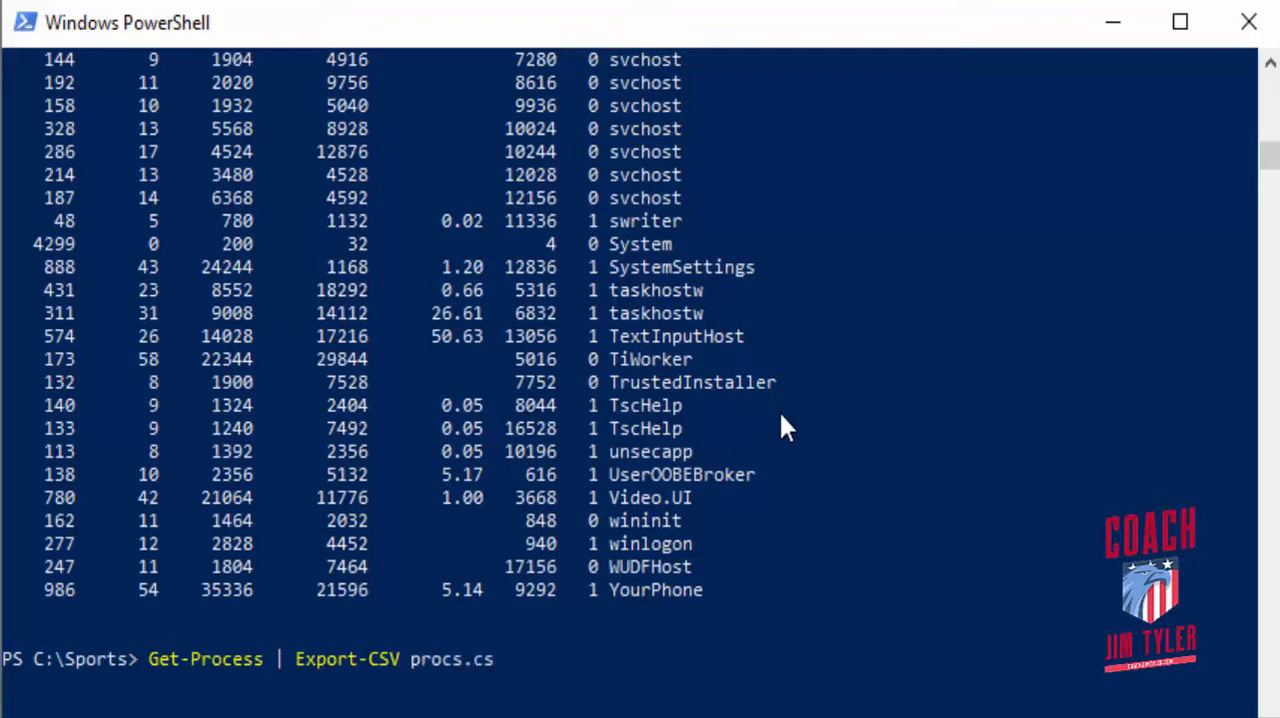
text(v)
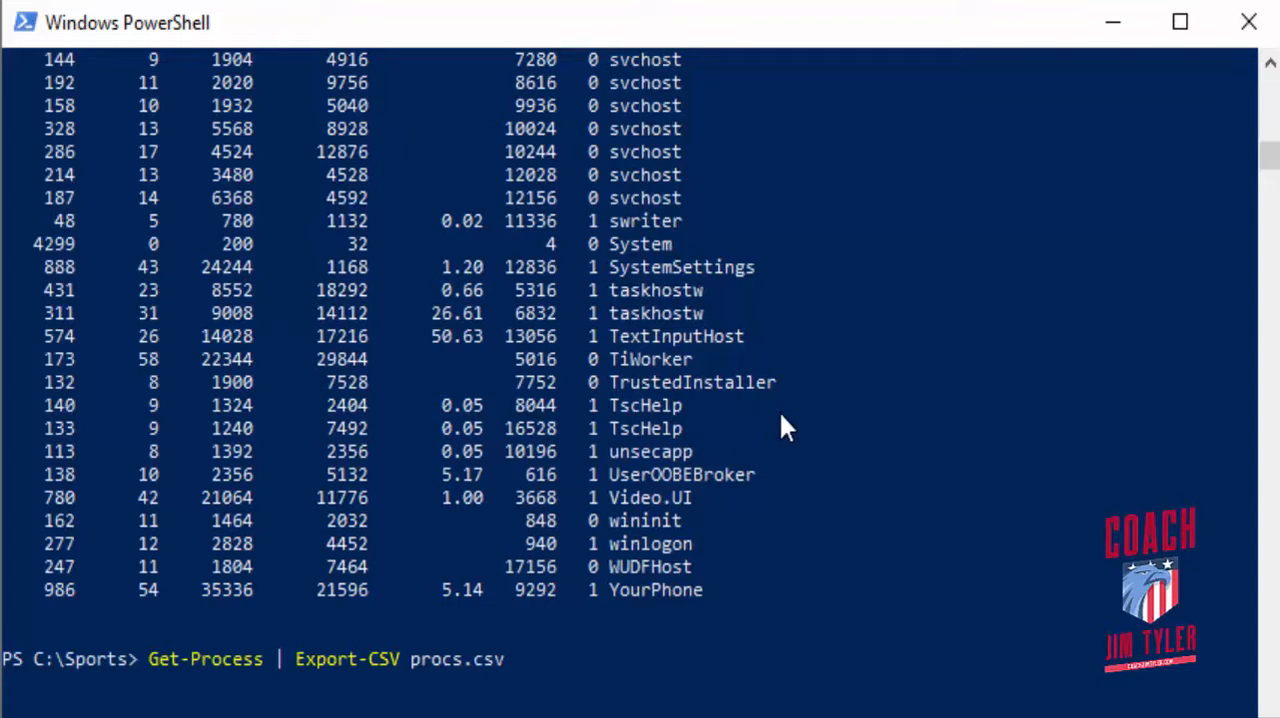
mouse_move(785, 435)
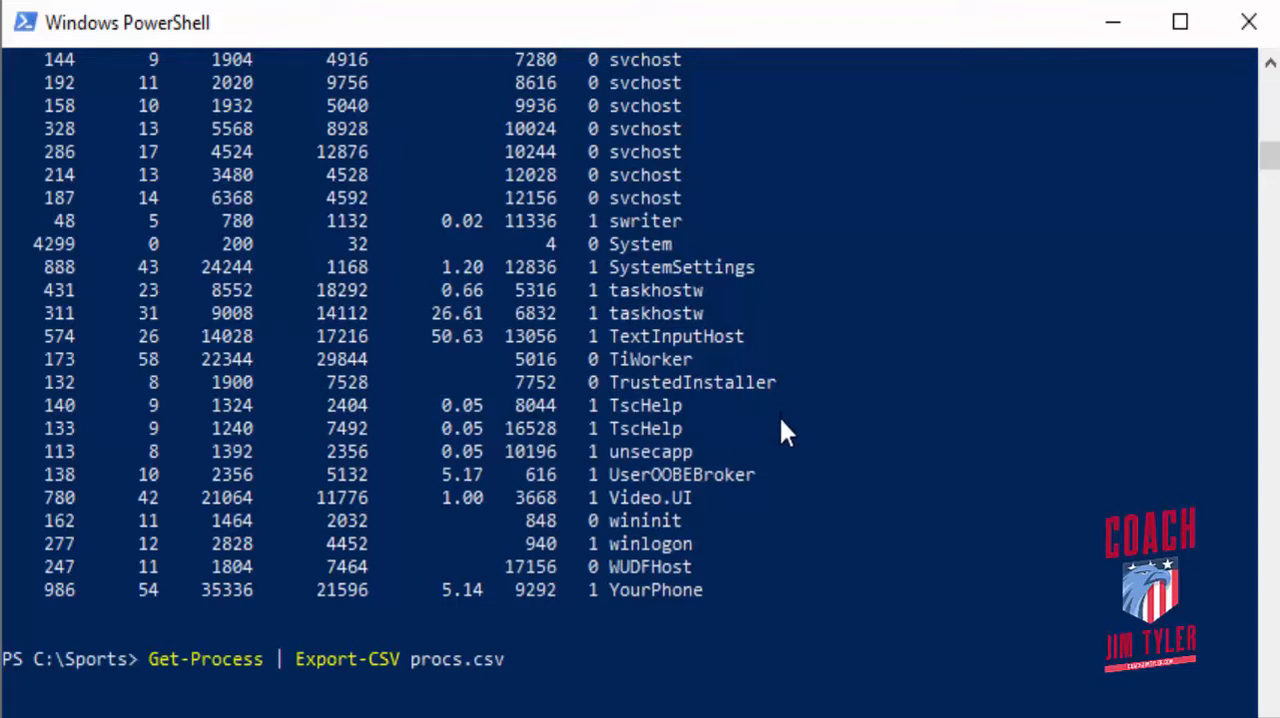
mouse_move(1005, 196)
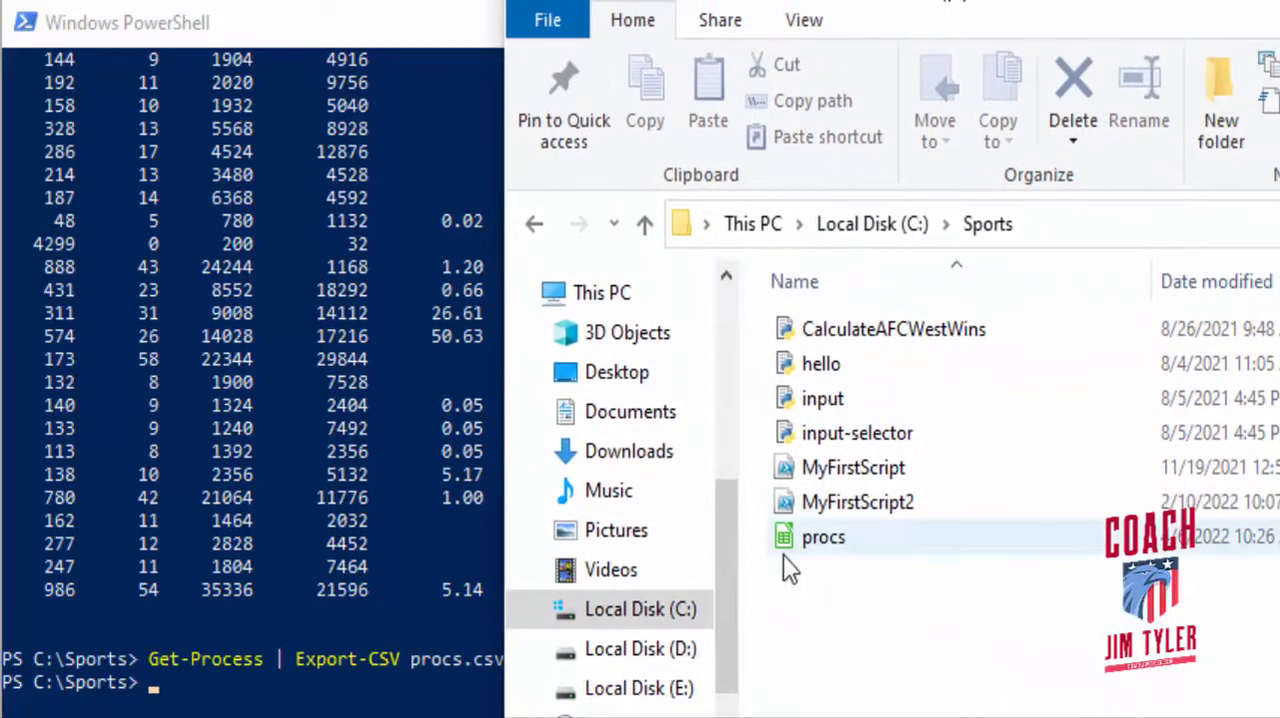
Step: Select the new procs file in C:\Sports and right-click it
click(823, 537)
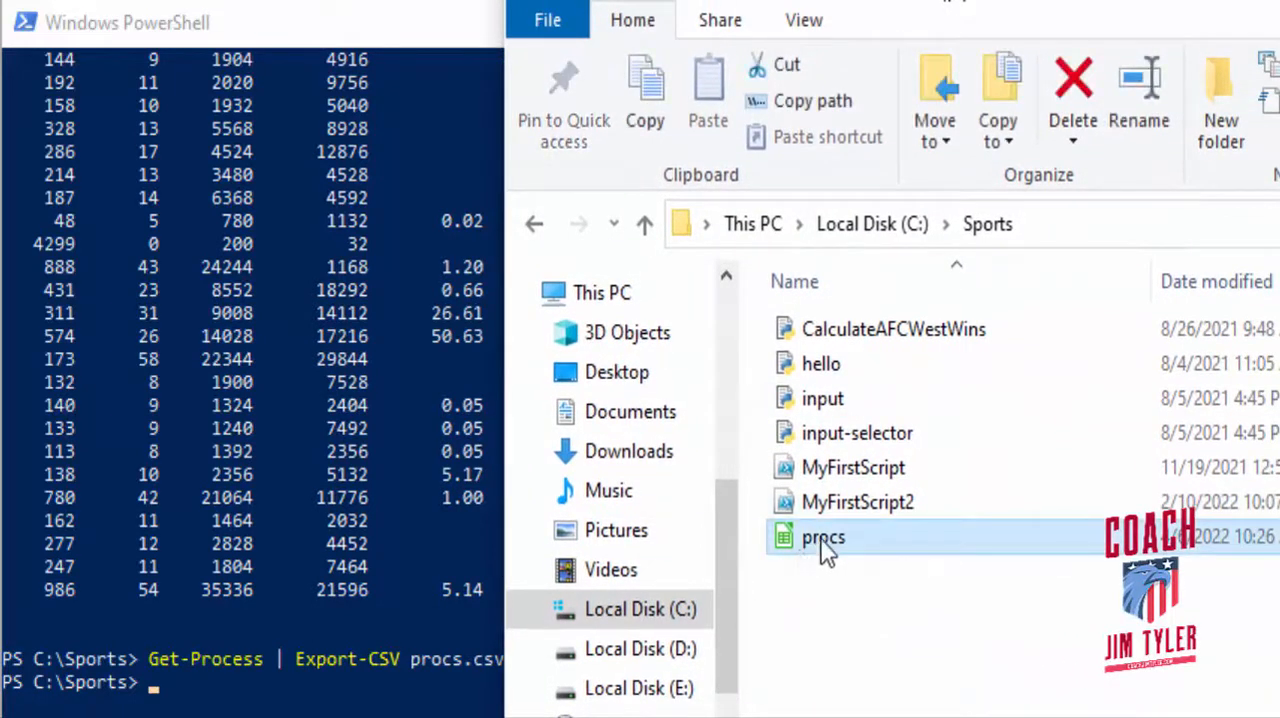
right_click(823, 537)
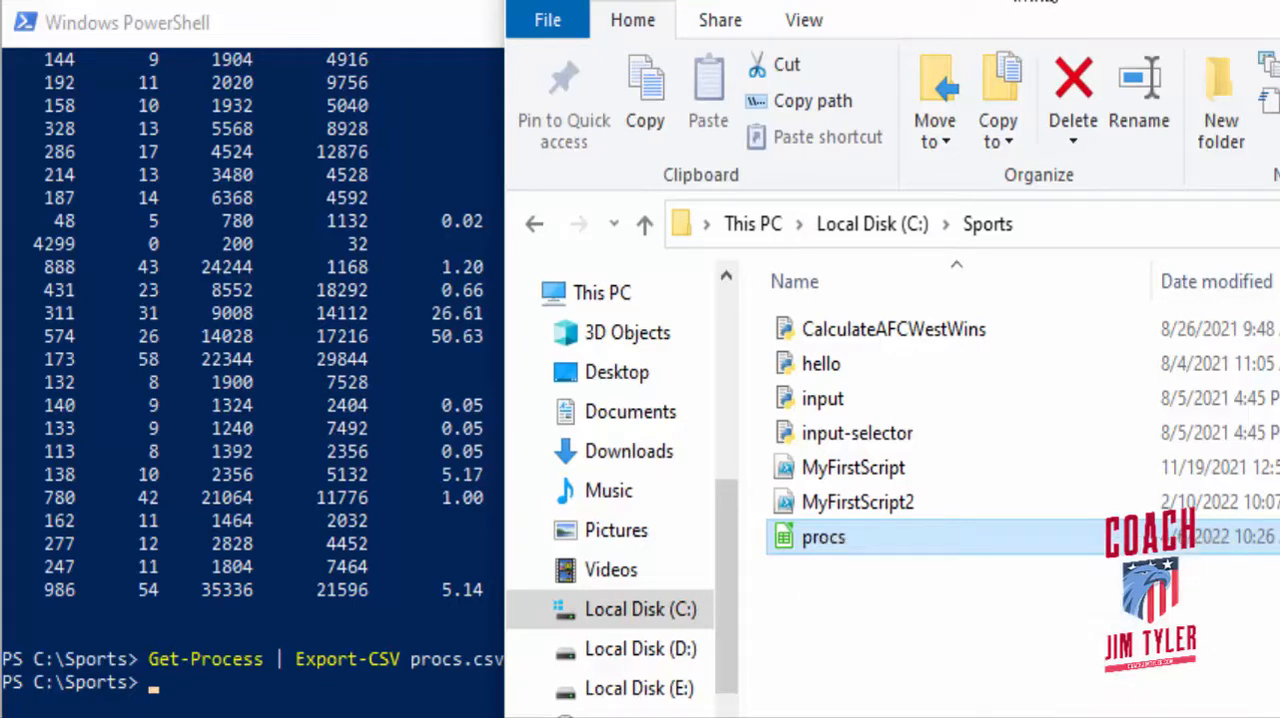
Step: Check the procs context menu, then open the procs CSV file
right_click(823, 537)
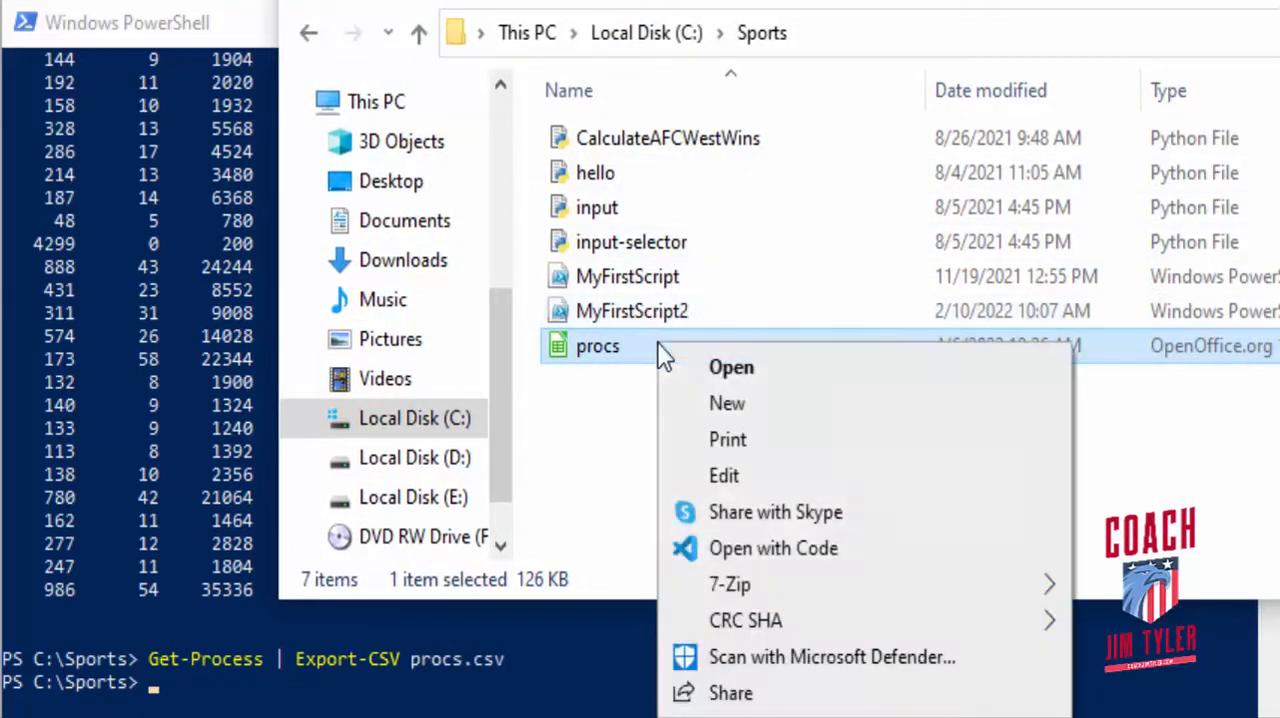
mouse_move(1060, 585)
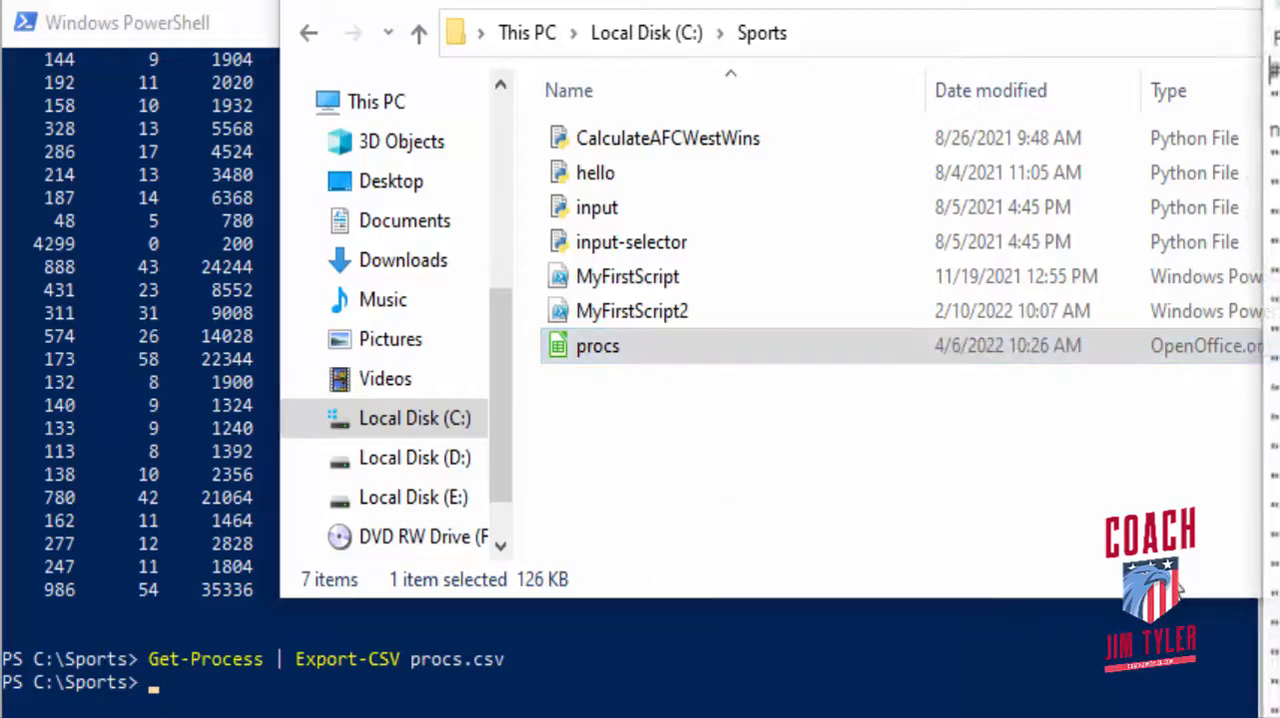
double_click(597, 345)
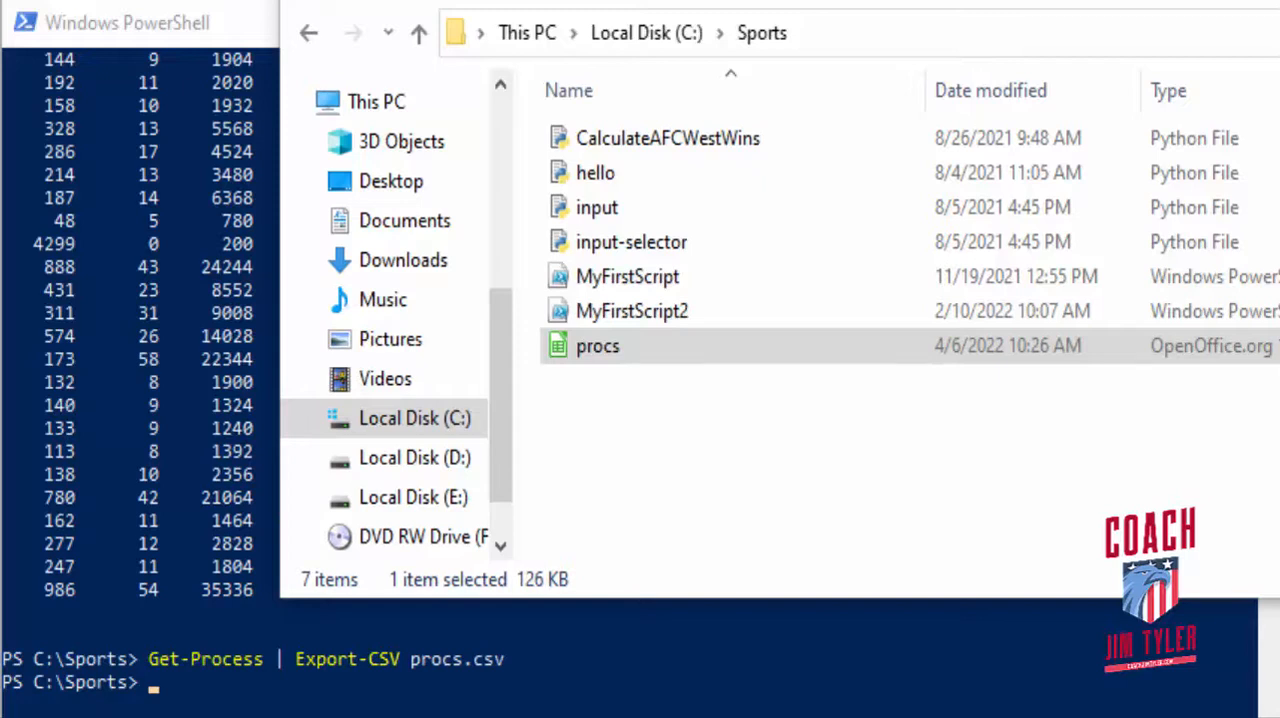
mouse_move(1145, 355)
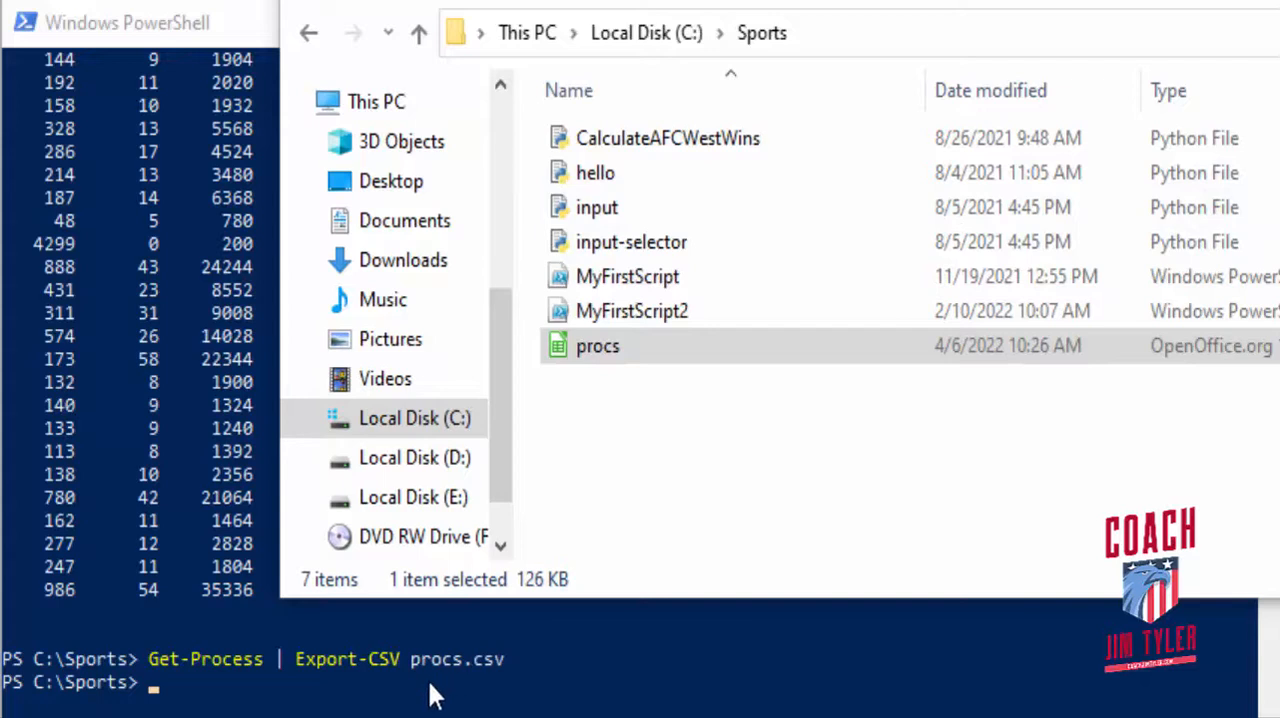
mouse_move(425, 695)
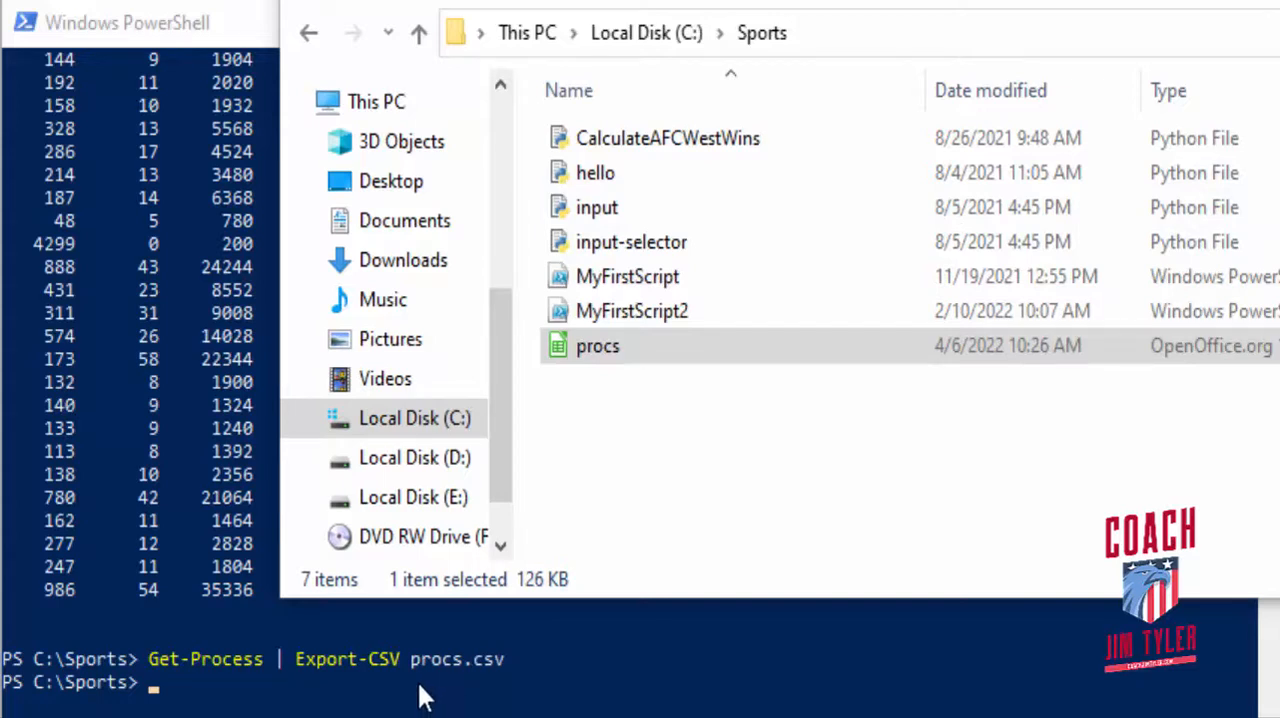
mouse_move(415, 697)
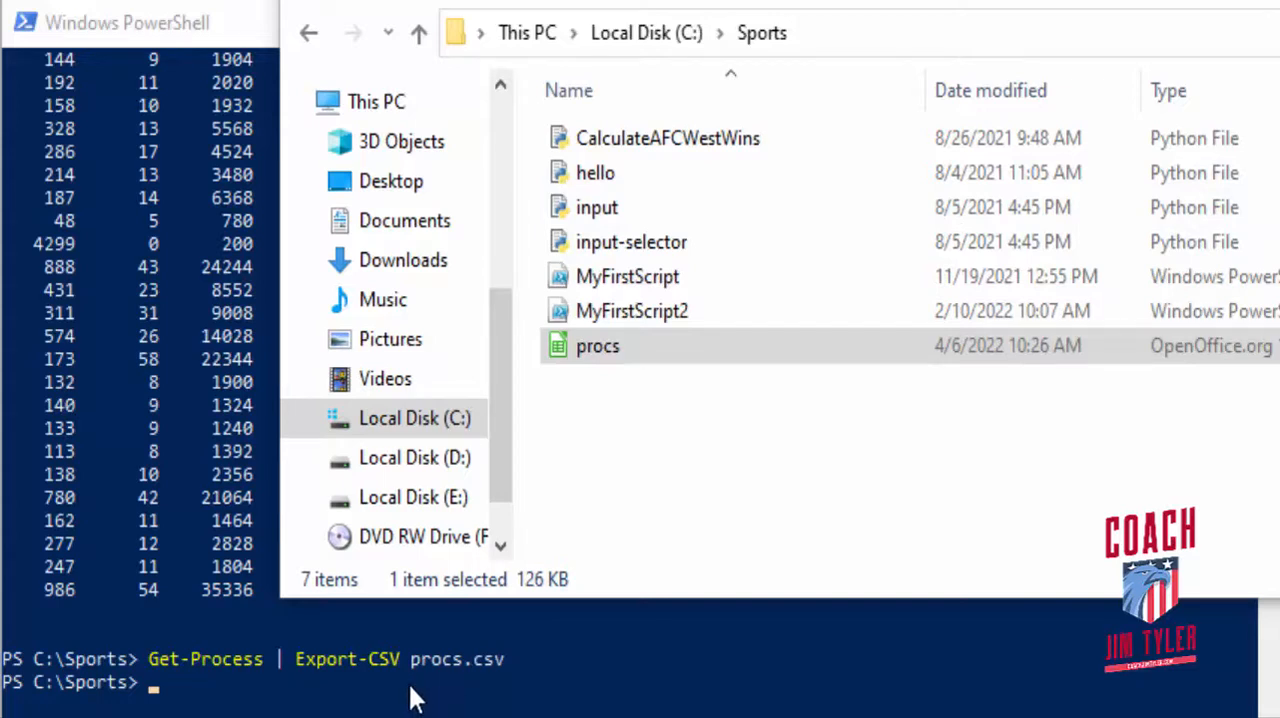
mouse_move(792, 697)
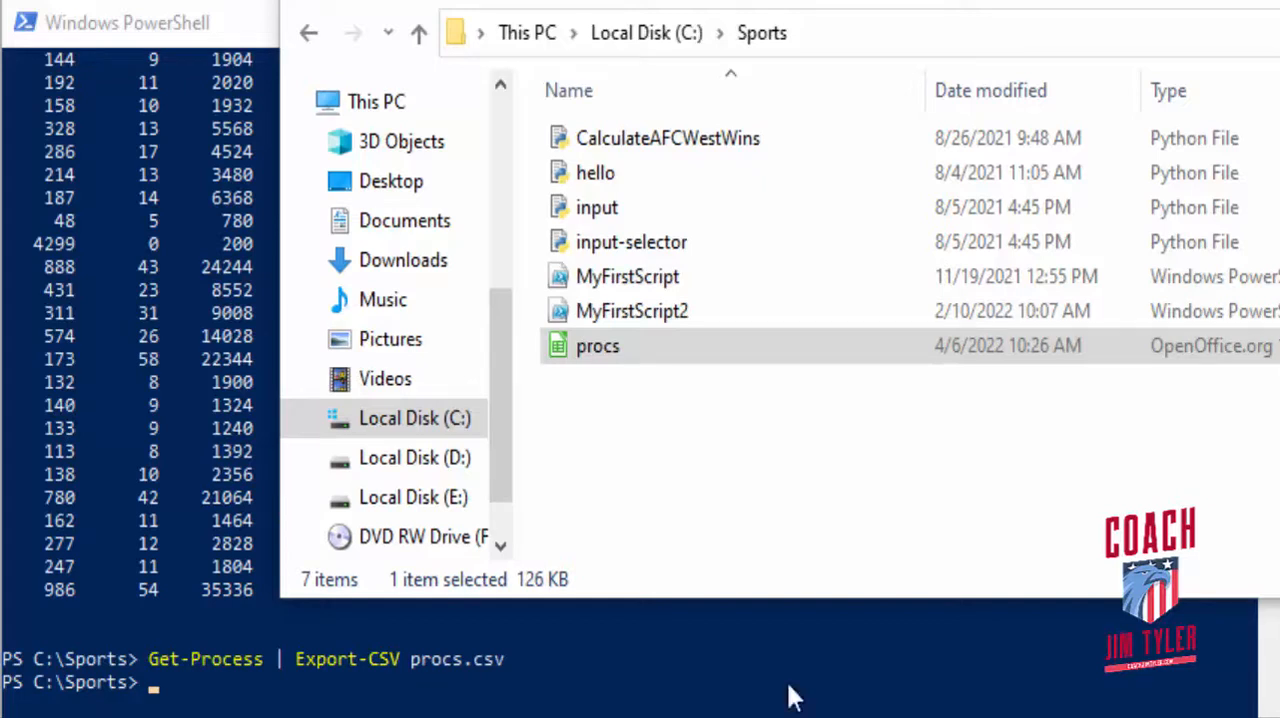